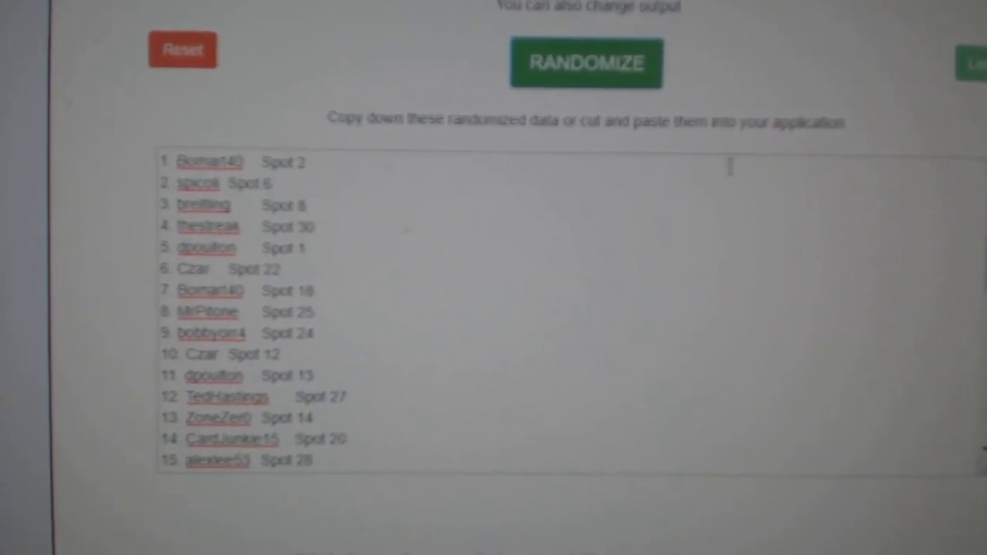
- Shuffle the participant names-and-spots list twice with RANDOMIZE
{"action": "left_click", "coordinate": [586, 62]}
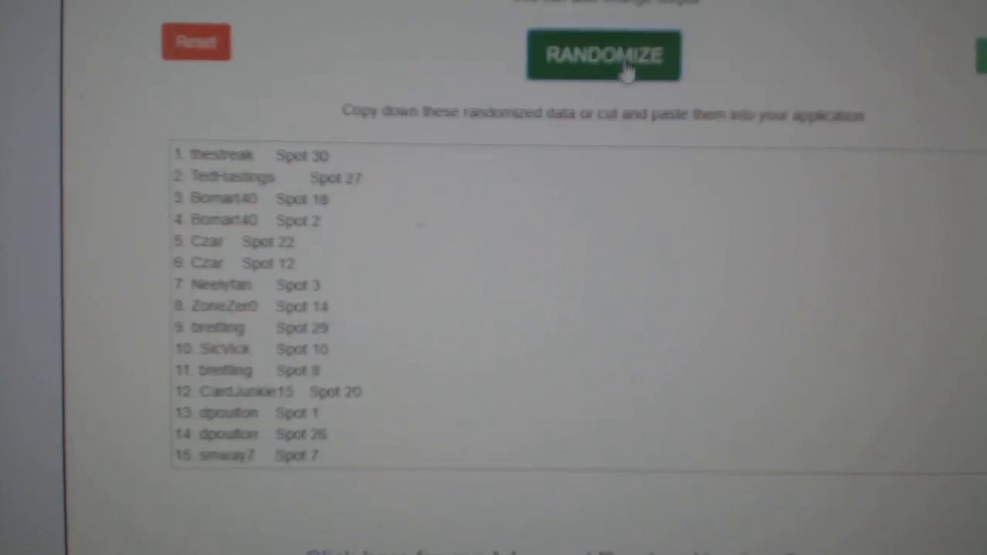
{"action": "left_click", "coordinate": [604, 56]}
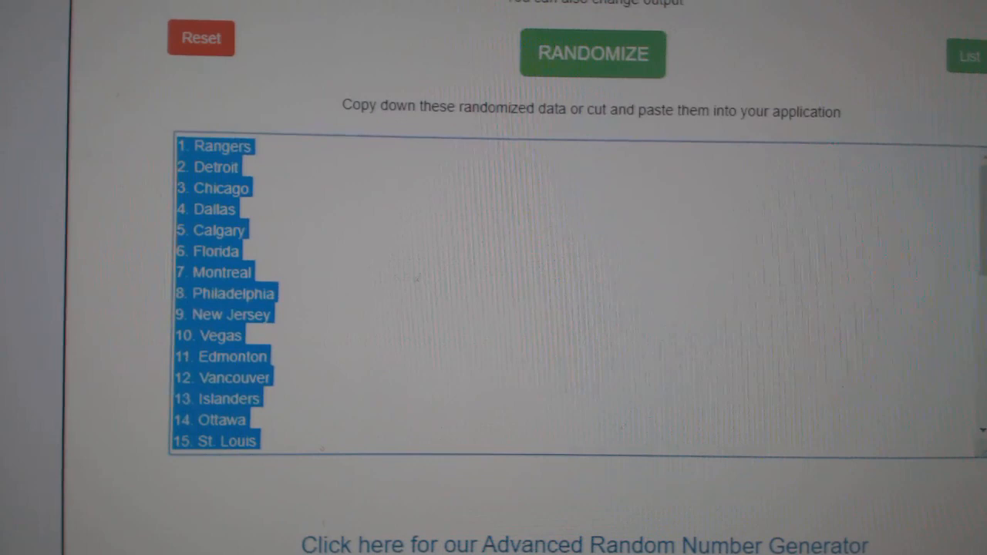
- Reshuffle the team list twice and select the full randomized team output for copying
{"action": "left_click", "coordinate": [592, 54]}
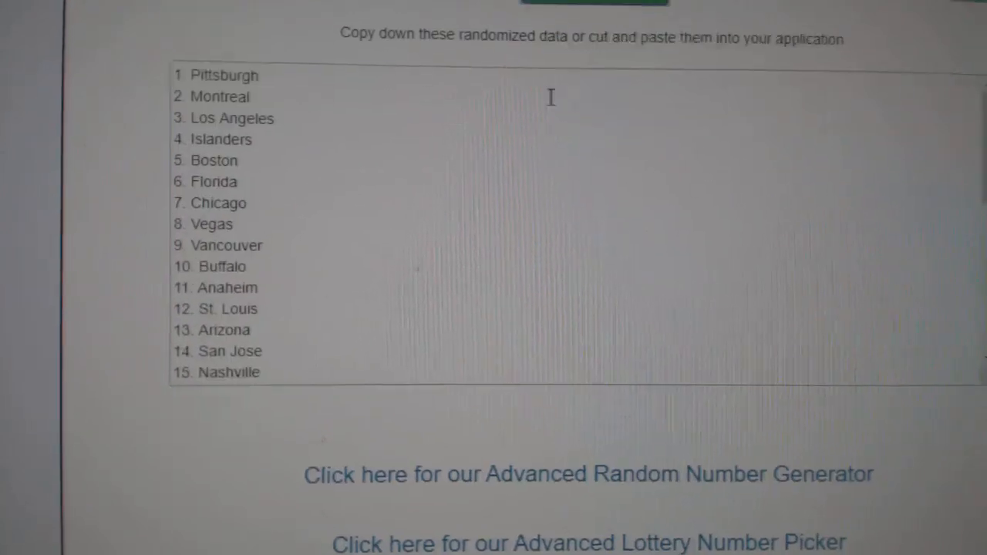
{"action": "left_click", "coordinate": [612, 47]}
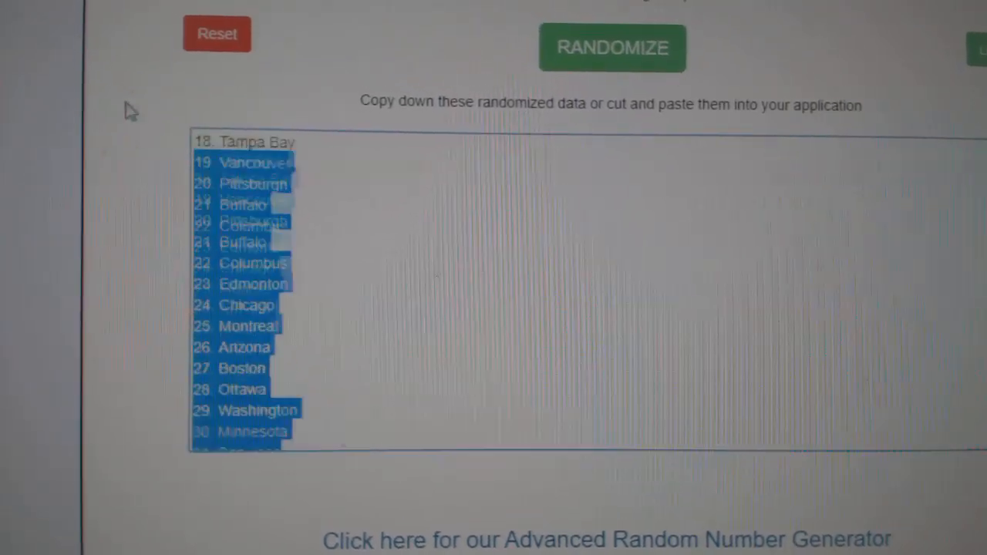
{"action": "left_click", "coordinate": [613, 47]}
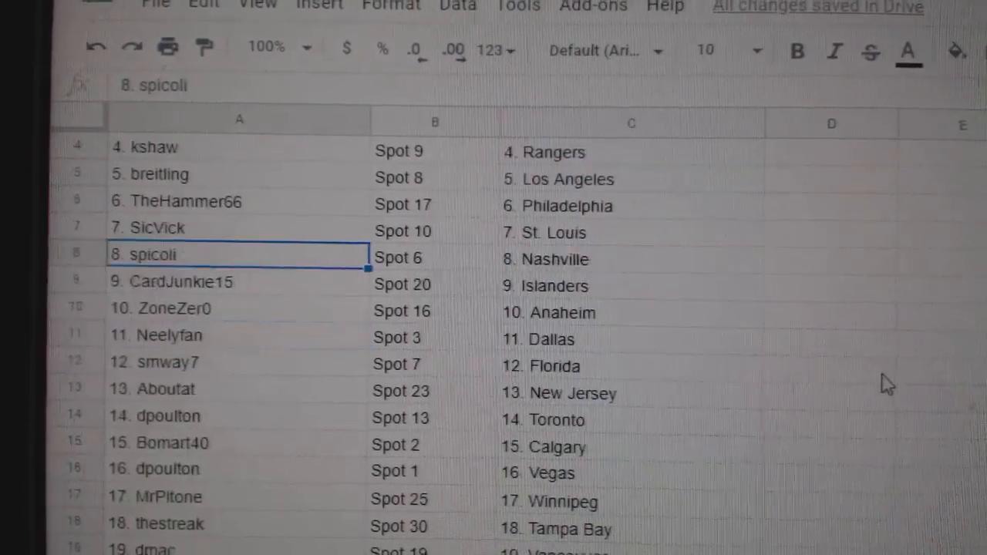
- Scroll down the sheet to review name, spot and team pairings through entry thirty
{"action": "scroll", "scroll_direction": "down", "scroll_amount": 3}
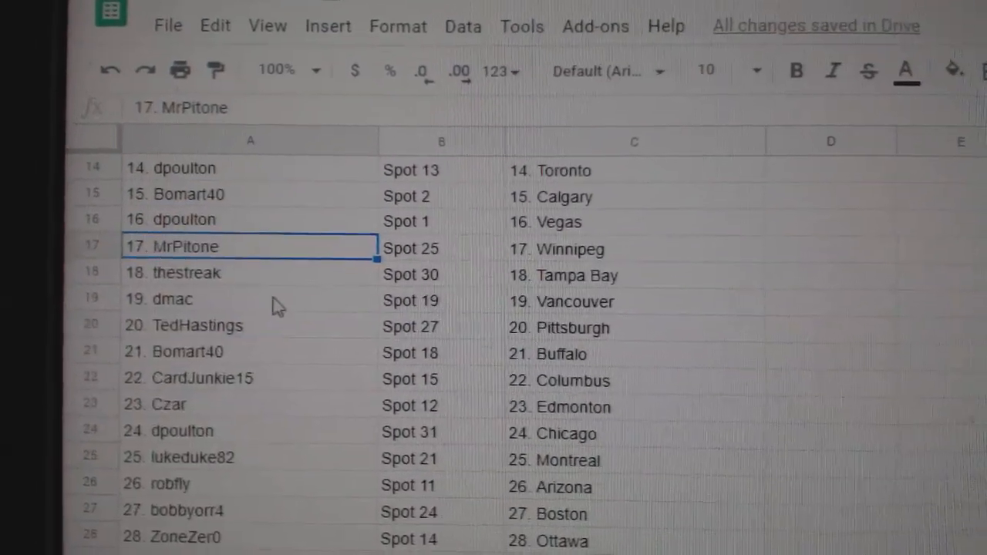
{"action": "scroll", "scroll_direction": "down", "scroll_amount": 3}
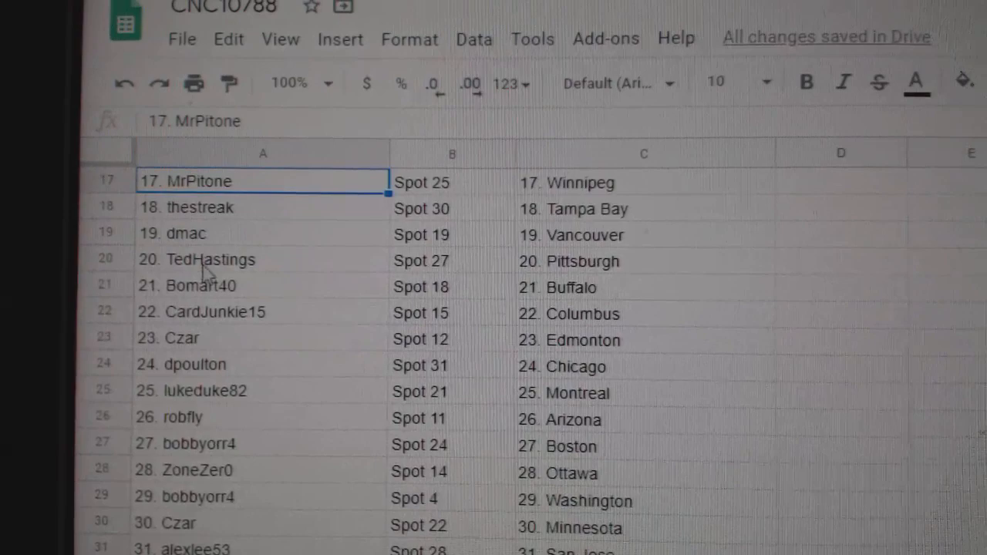